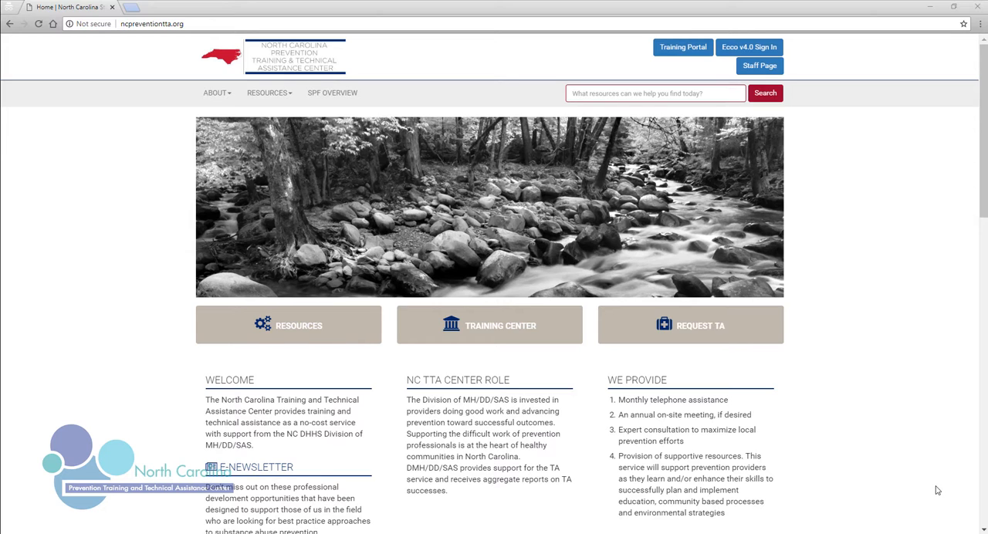
{"action": "mouse_move", "coordinate": [936, 448]}
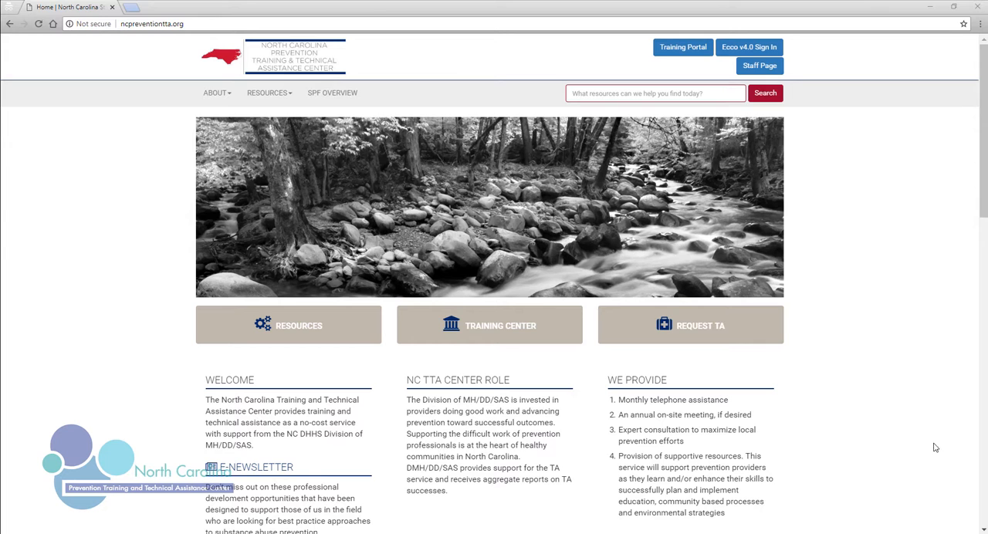
{"action": "mouse_move", "coordinate": [773, 67]}
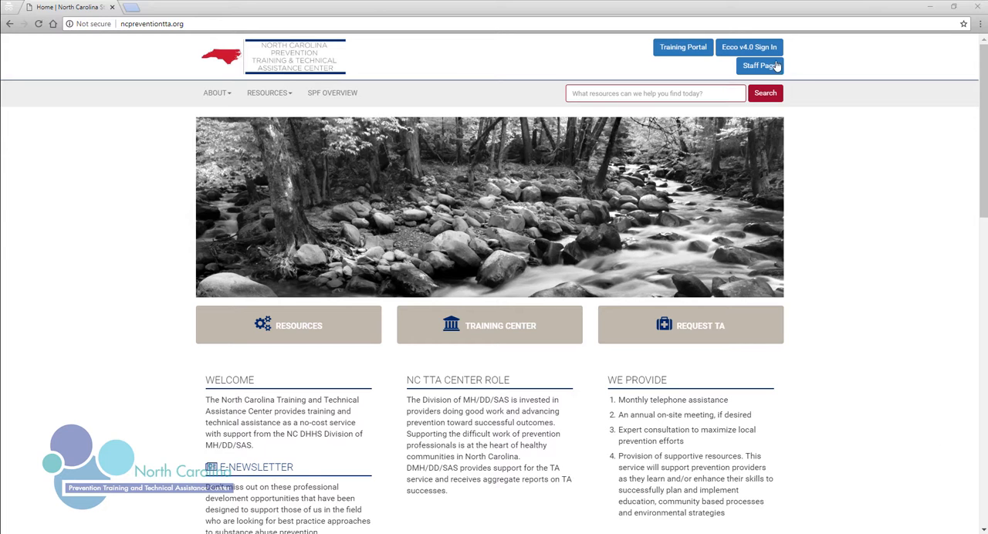
Open the Ecco v4.0 sign-in page from the NC TTA homepage
{"action": "left_click", "coordinate": [748, 47]}
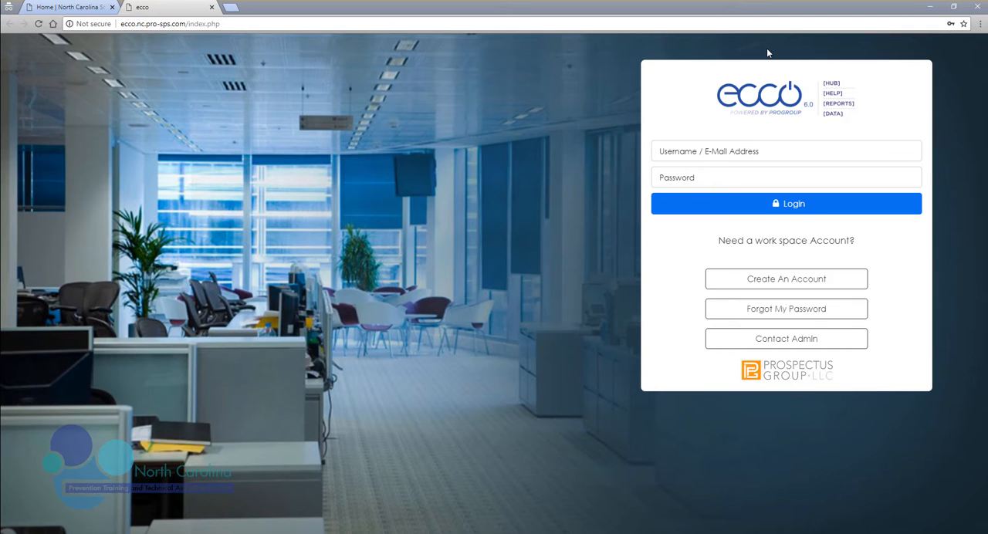
{"action": "mouse_move", "coordinate": [766, 96]}
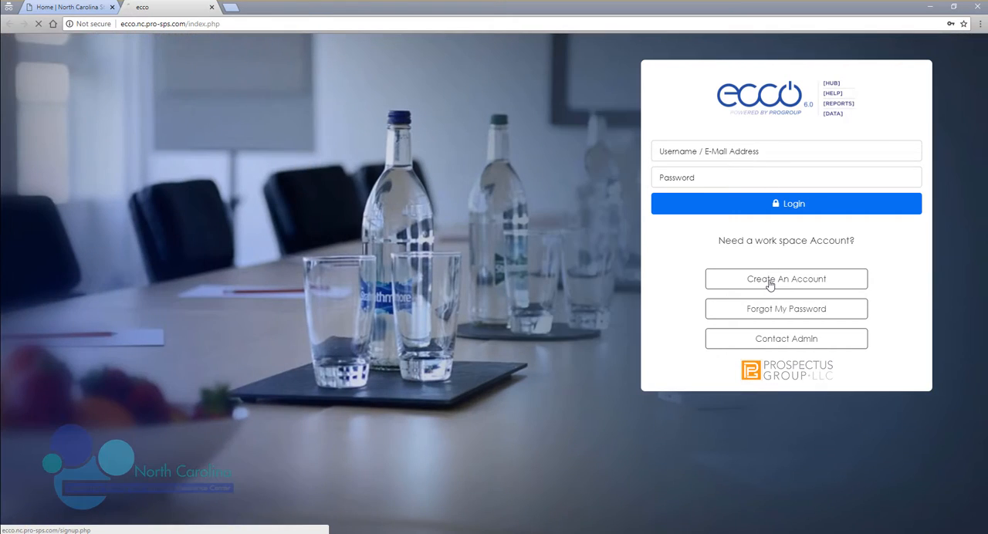
Start a new Ecco account from the login page's Create An Account option
{"action": "left_click", "coordinate": [786, 279]}
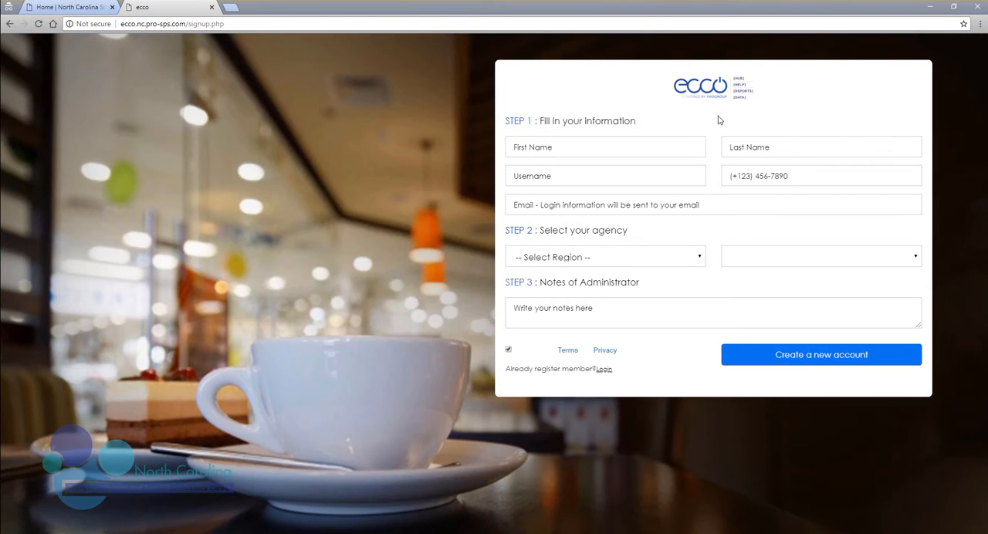
{"action": "mouse_move", "coordinate": [702, 262]}
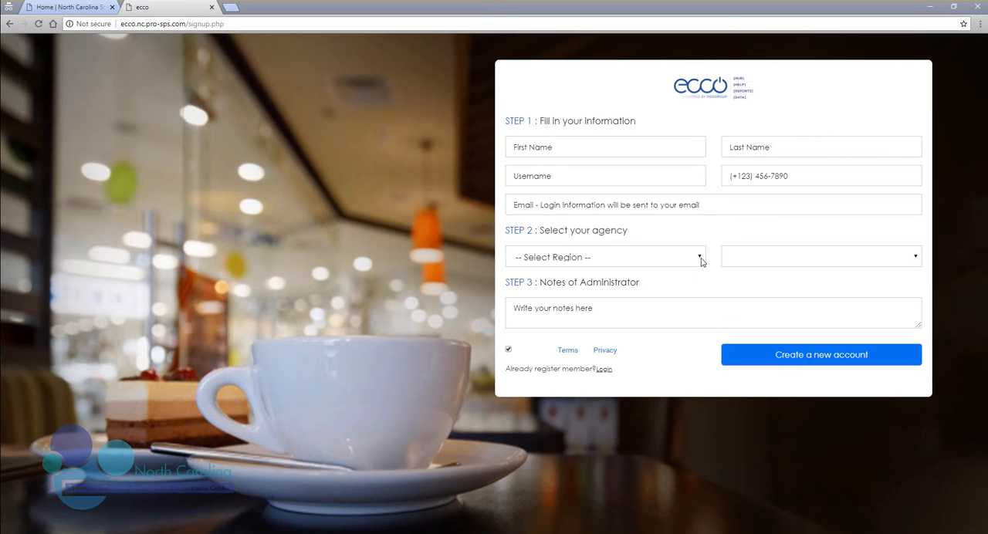
Set the signup form's region to Alliance
{"action": "left_click", "coordinate": [606, 256]}
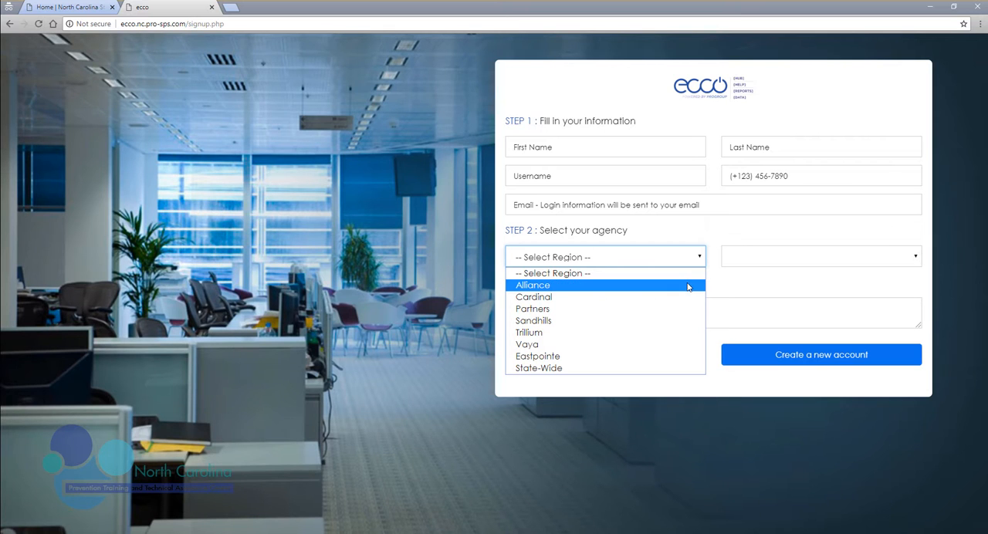
{"action": "left_click", "coordinate": [533, 284]}
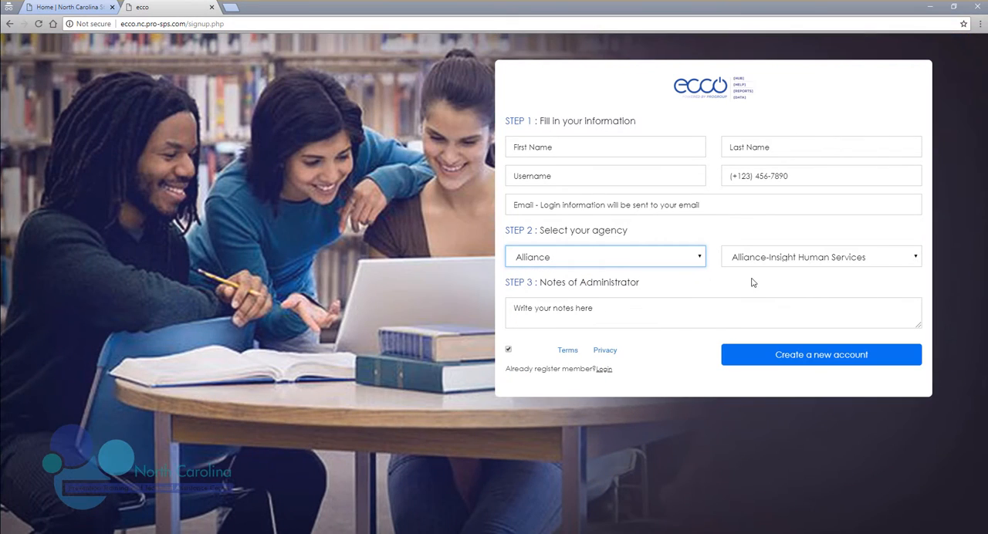
{"action": "mouse_move", "coordinate": [922, 262]}
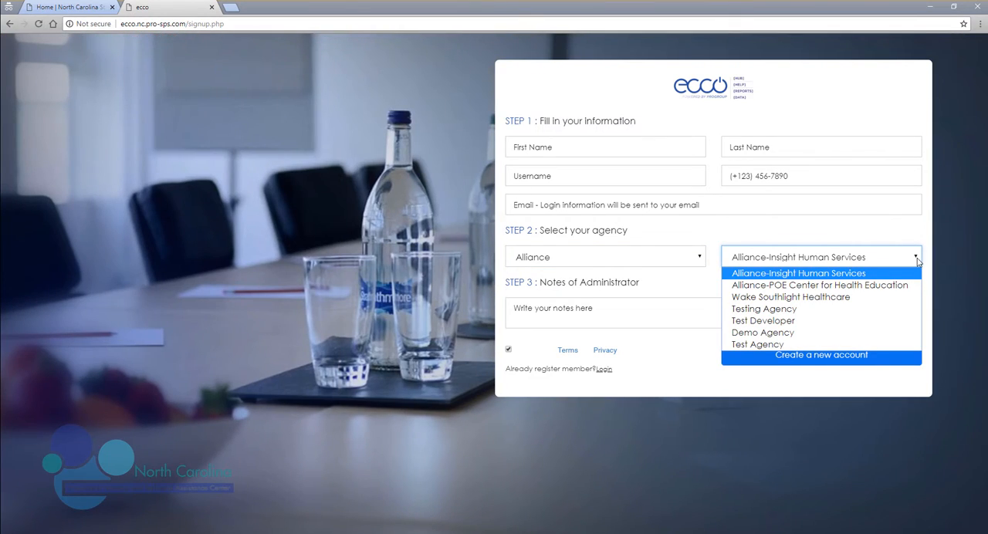
{"action": "mouse_move", "coordinate": [909, 267]}
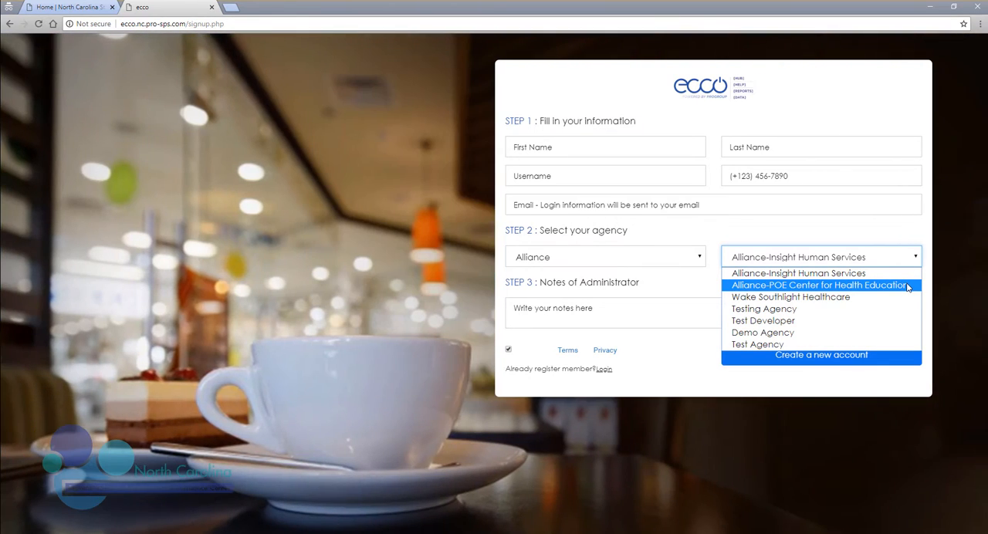
Choose Alliance-POE Center for Health Education as the agency and focus the administrator notes box
{"action": "left_click", "coordinate": [818, 285]}
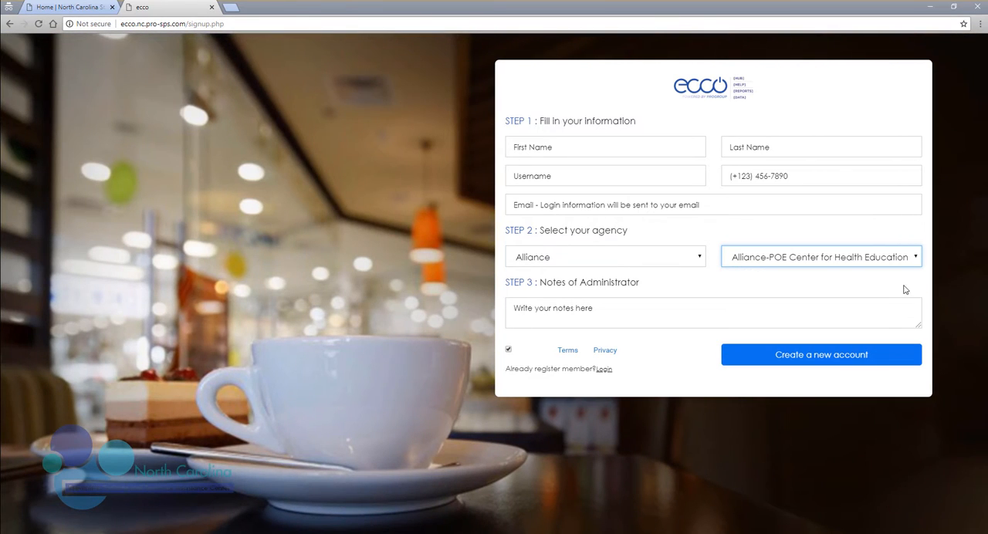
{"action": "left_click", "coordinate": [692, 309]}
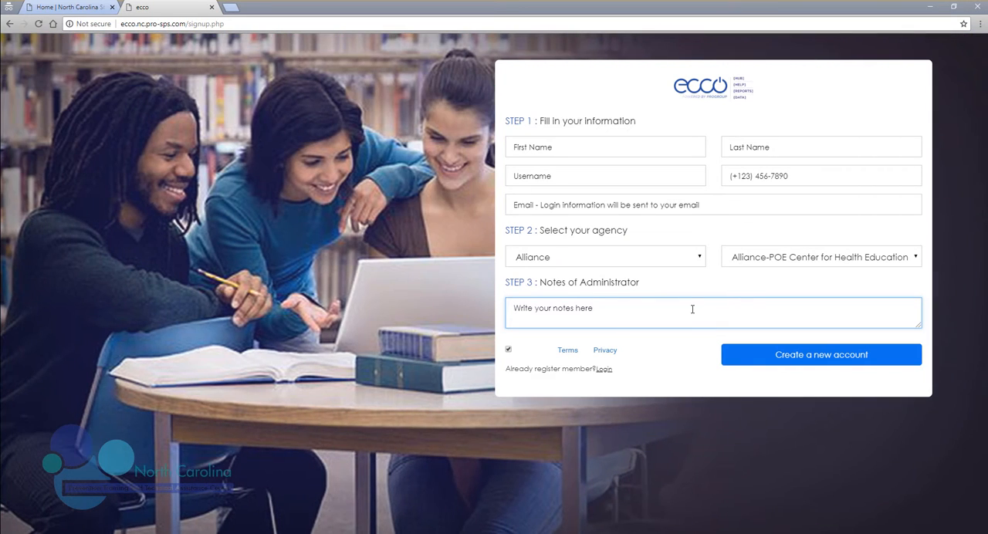
{"action": "mouse_move", "coordinate": [732, 353]}
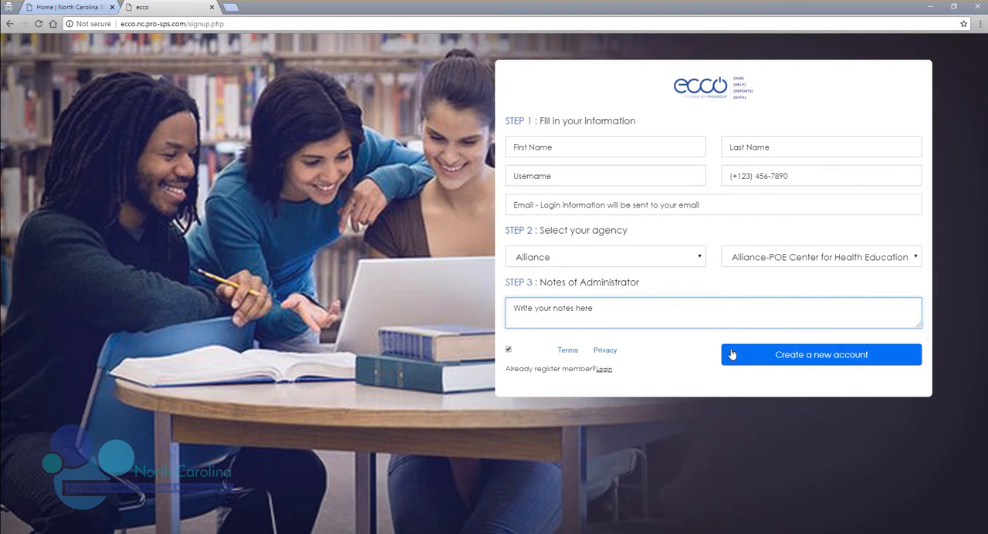